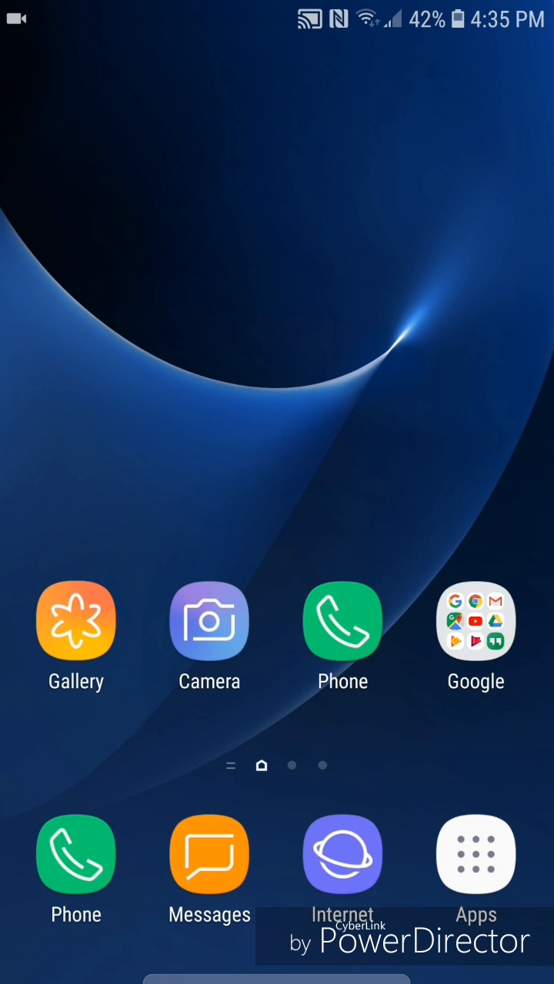
- Reach the launcher folder holding the Facebook and PC Optimum apps
left_click(475, 853)
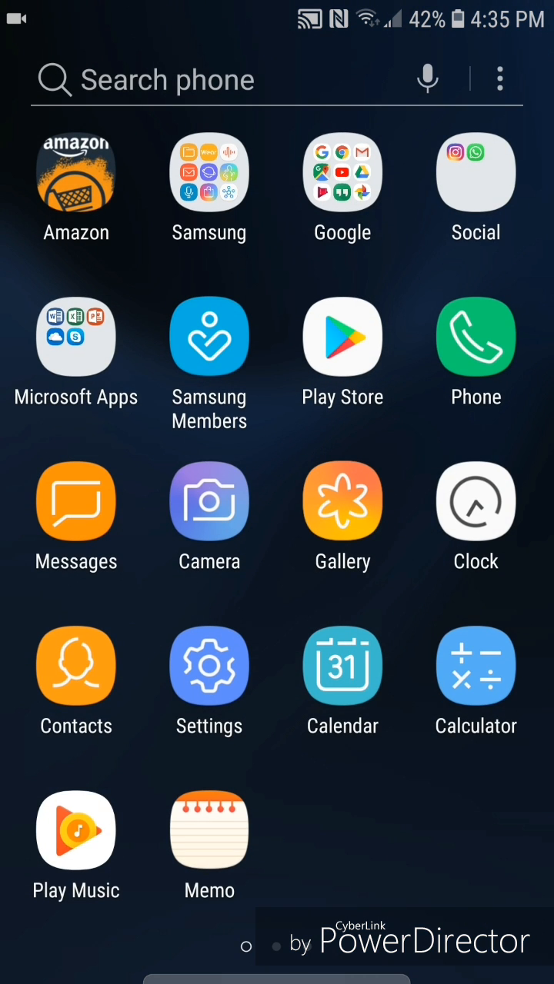
scroll("left", 3)
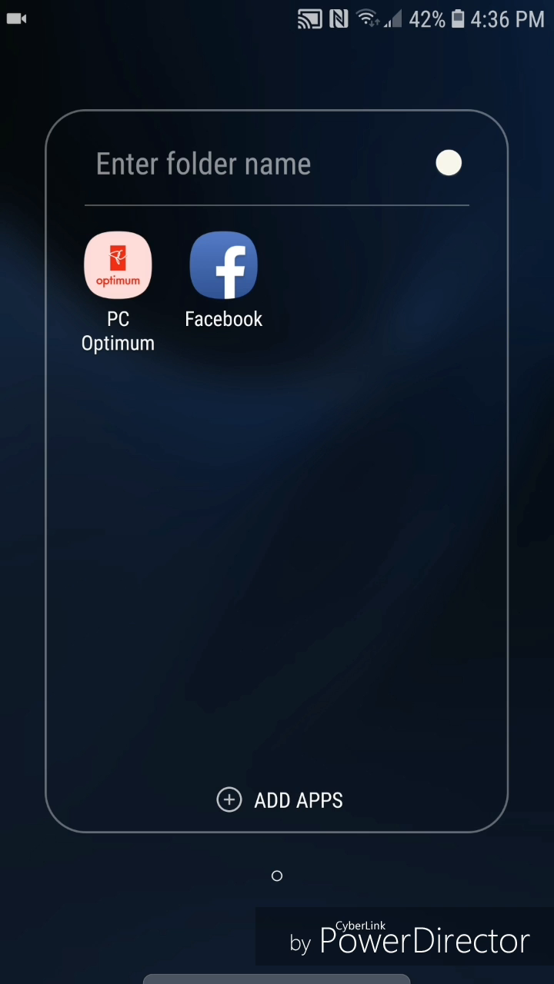
- Launch Facebook and get to its account Settings page via the menu
left_click(223, 265)
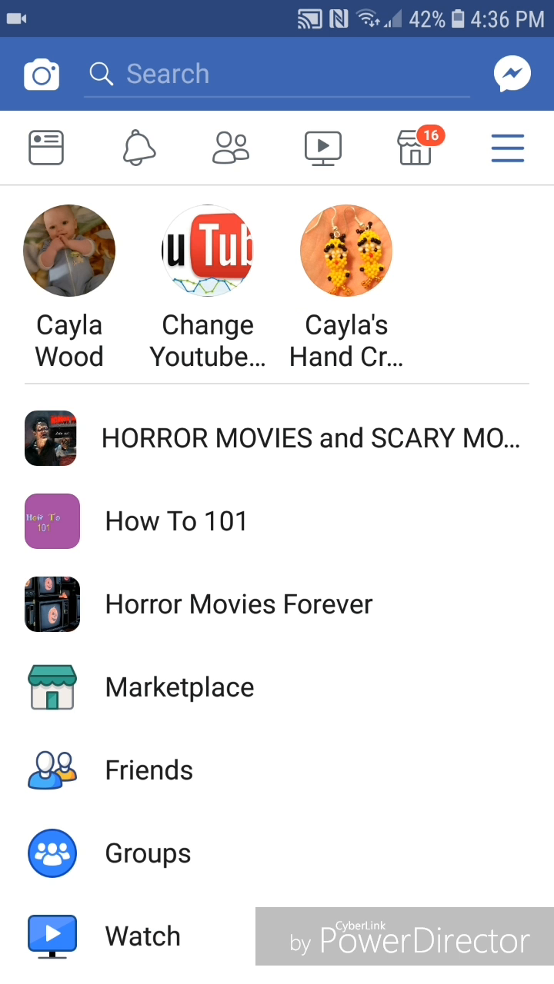
scroll("down", 3)
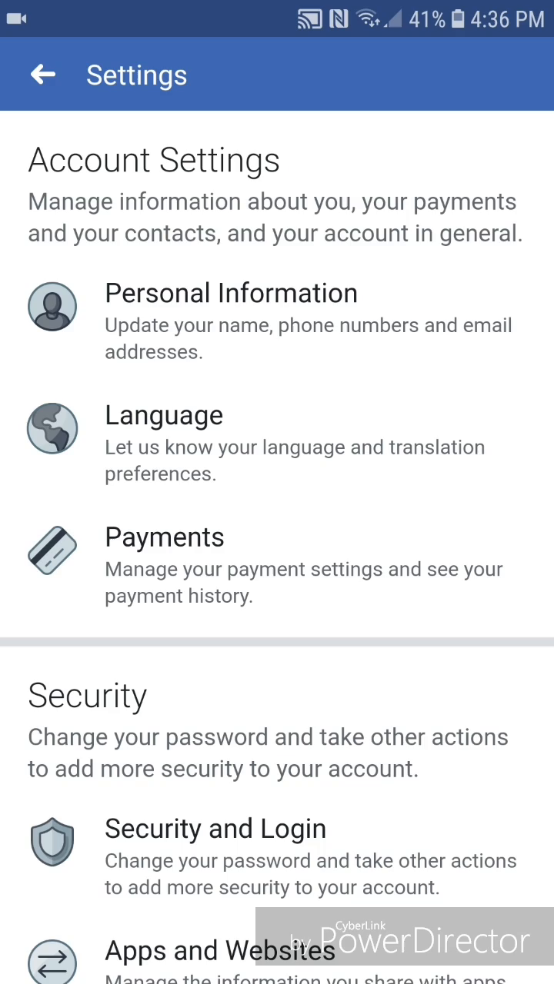
- Scroll the Settings page down to the Media and Contacts and Legal and Policies sections
scroll("down", 3)
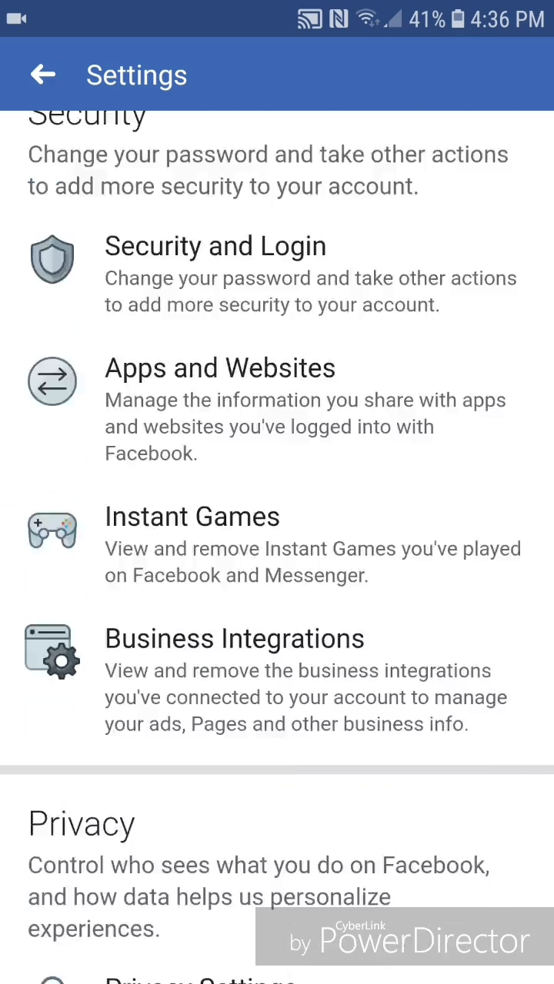
scroll("down", 3)
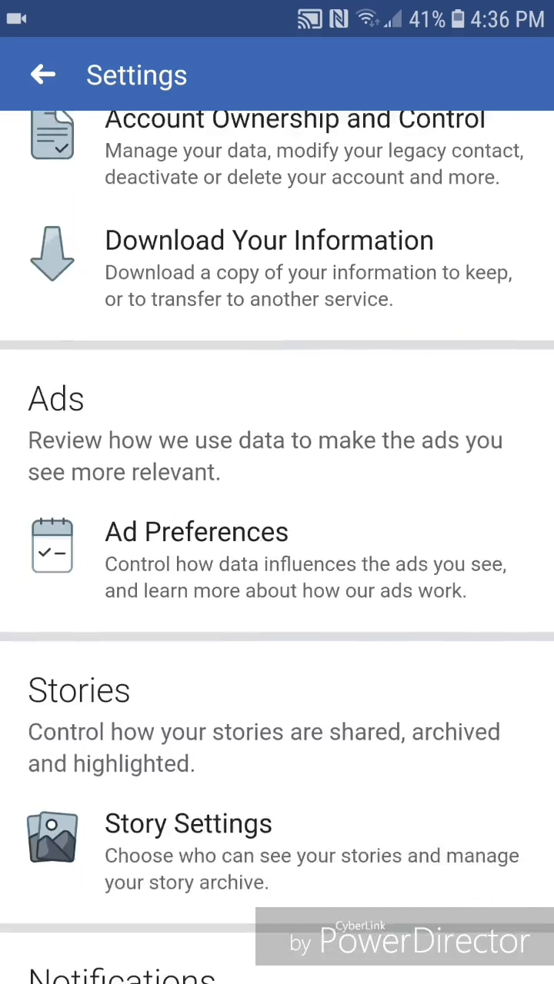
scroll("down", 3)
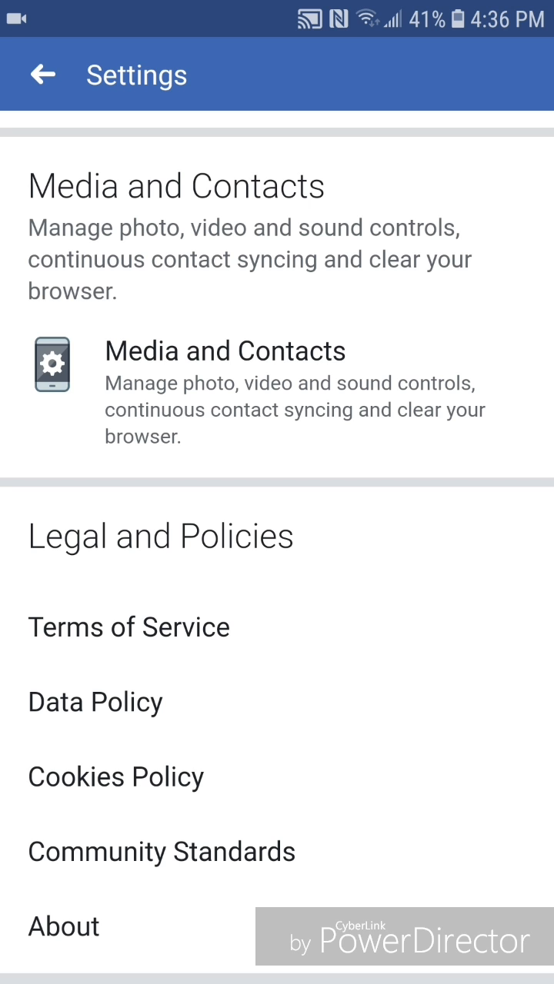
- Enable 'Links open externally' under Media and Contacts, then return to the main menu
left_click(225, 350)
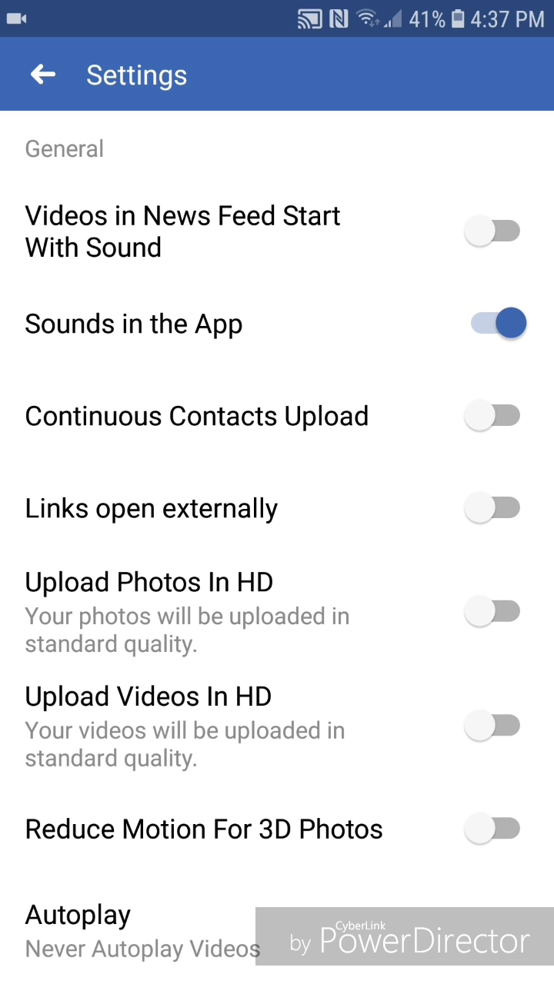
left_click(494, 504)
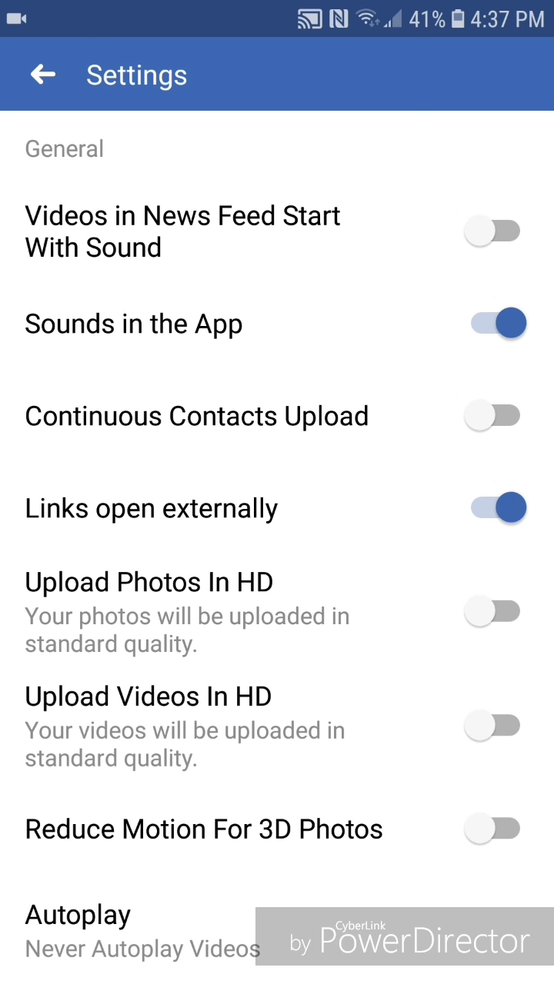
left_click(43, 73)
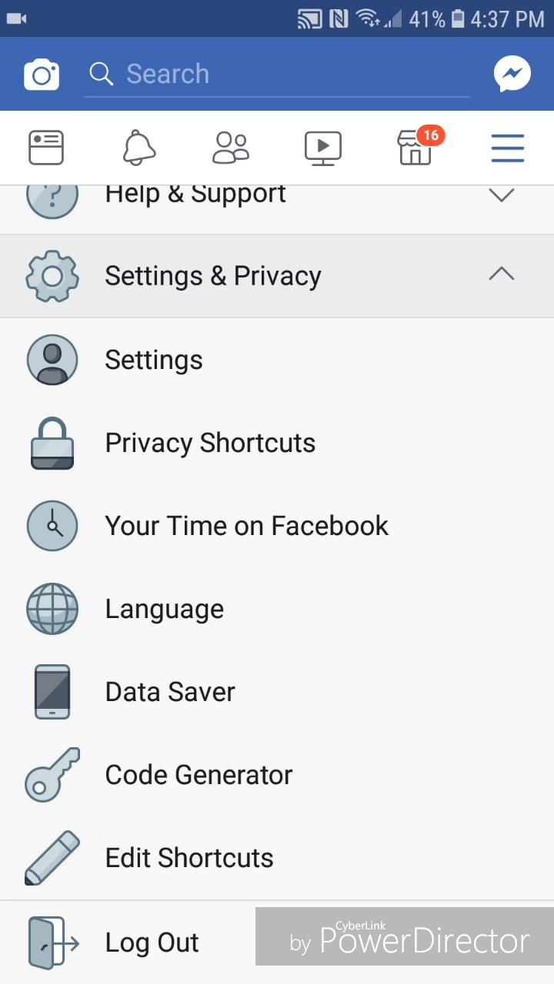